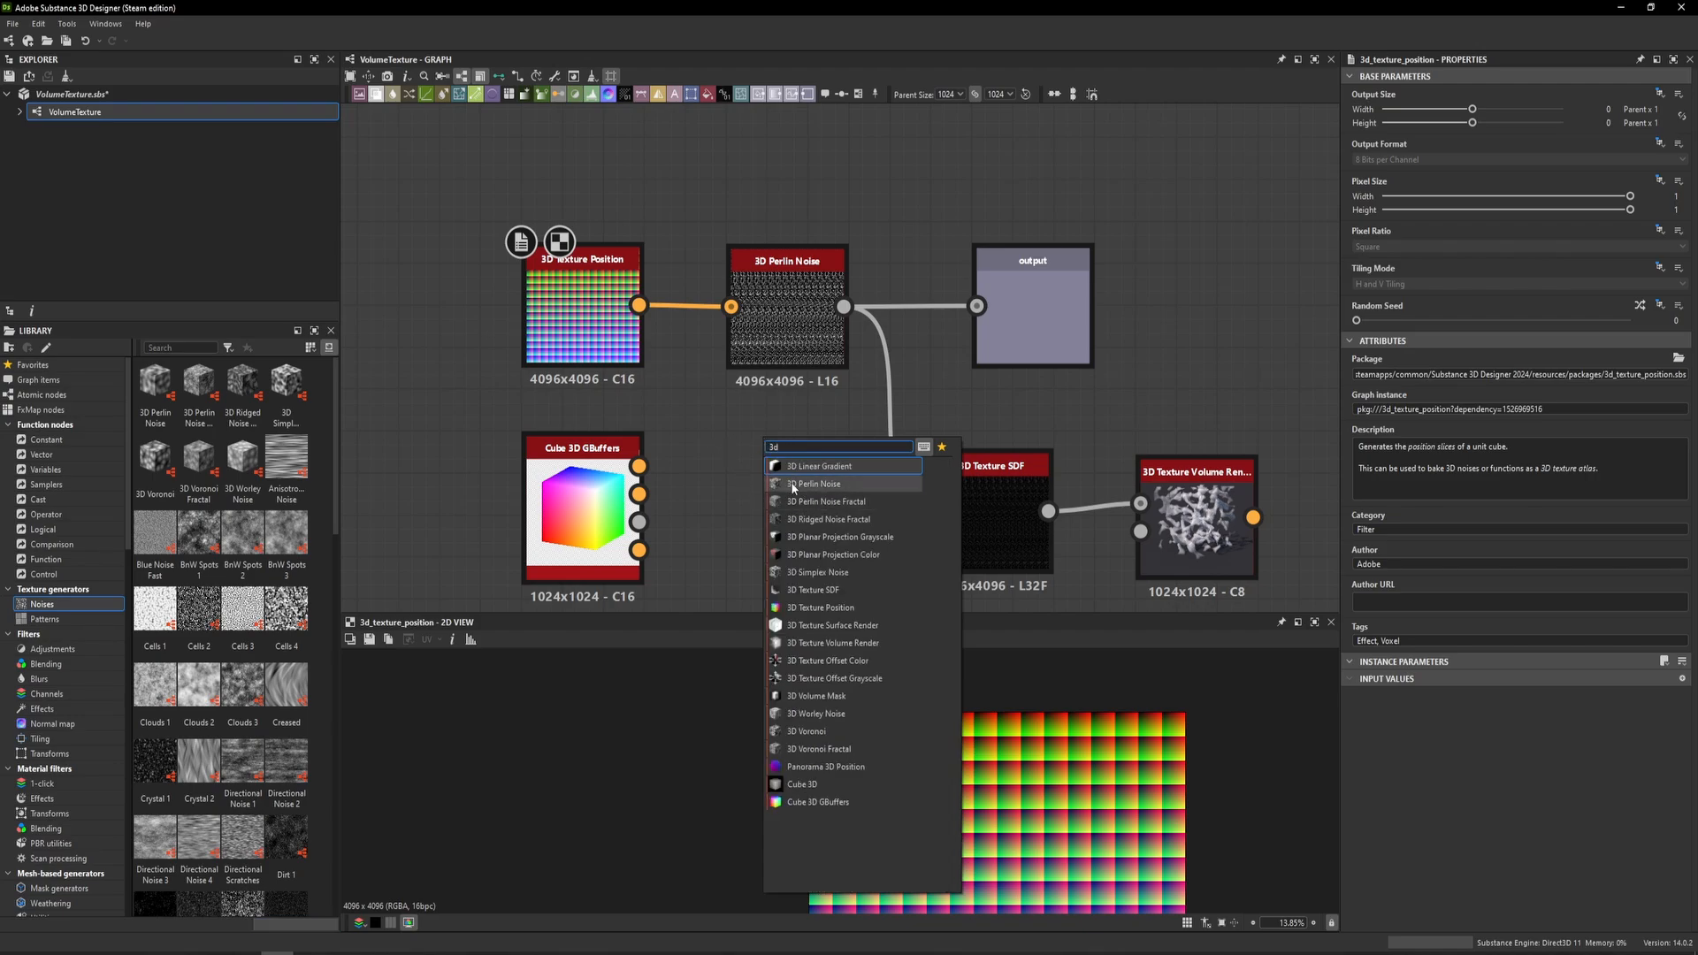
mouse_move(853, 741)
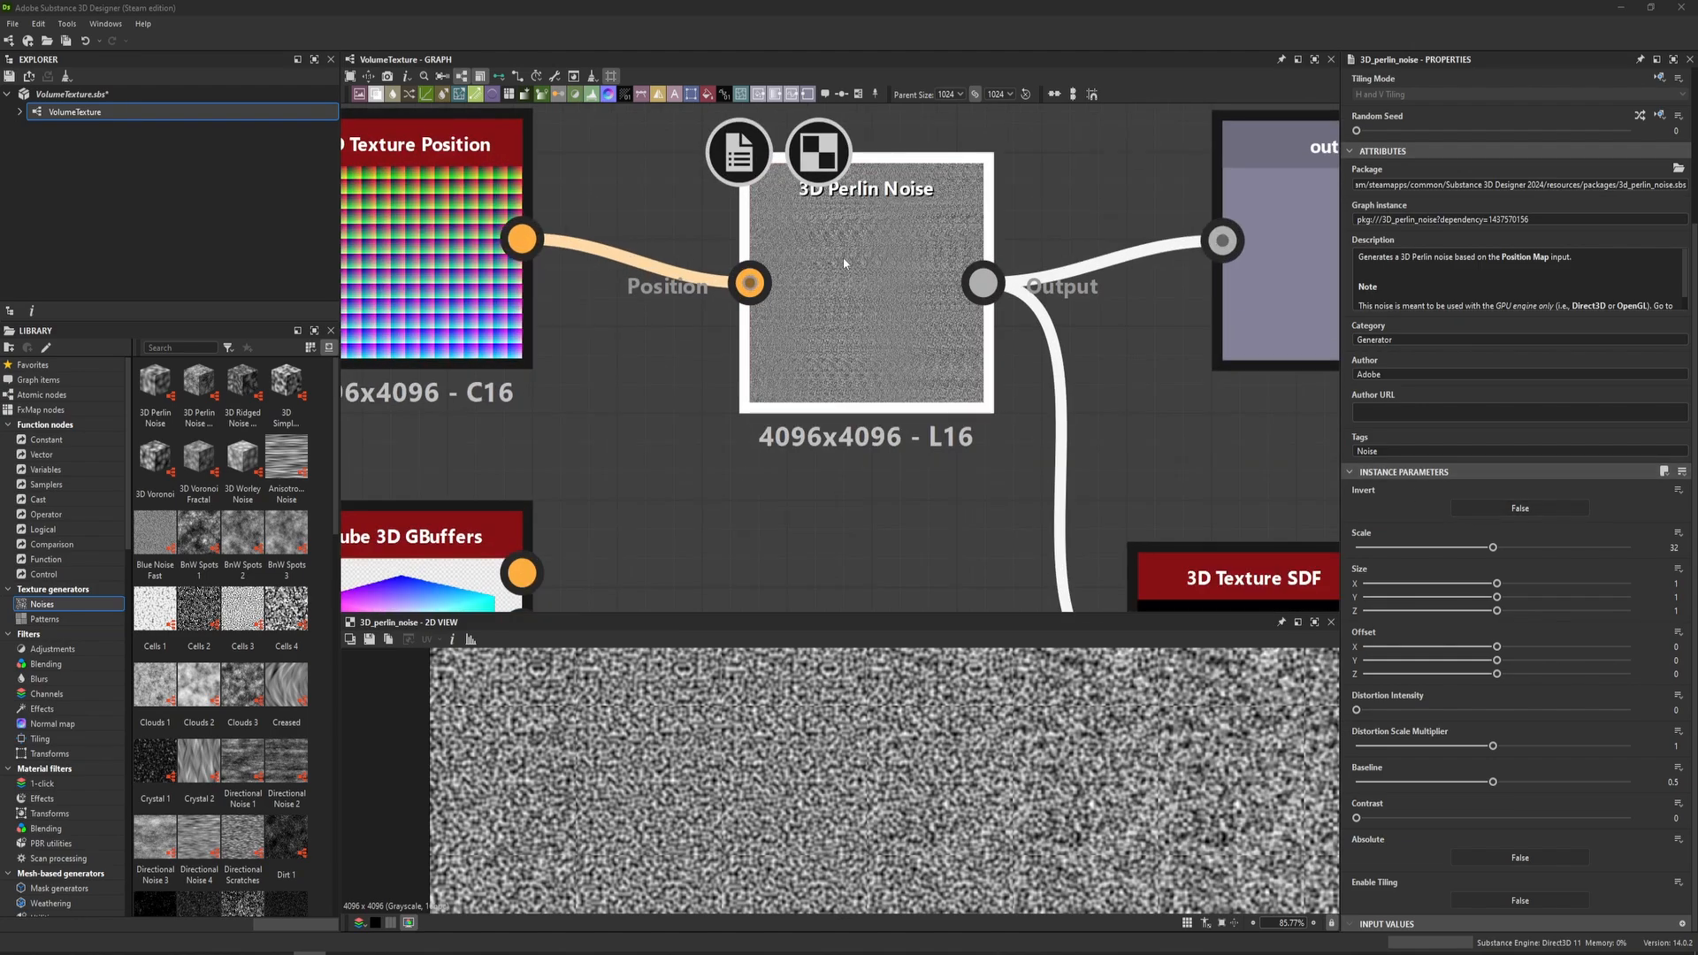
Adjust the 3D Perlin noise sliders: Scale about 21, Distortion Intensity 0.83, Distortion Scale Multiplier near 0.19
left_click_drag(1492, 546, 1505, 547)
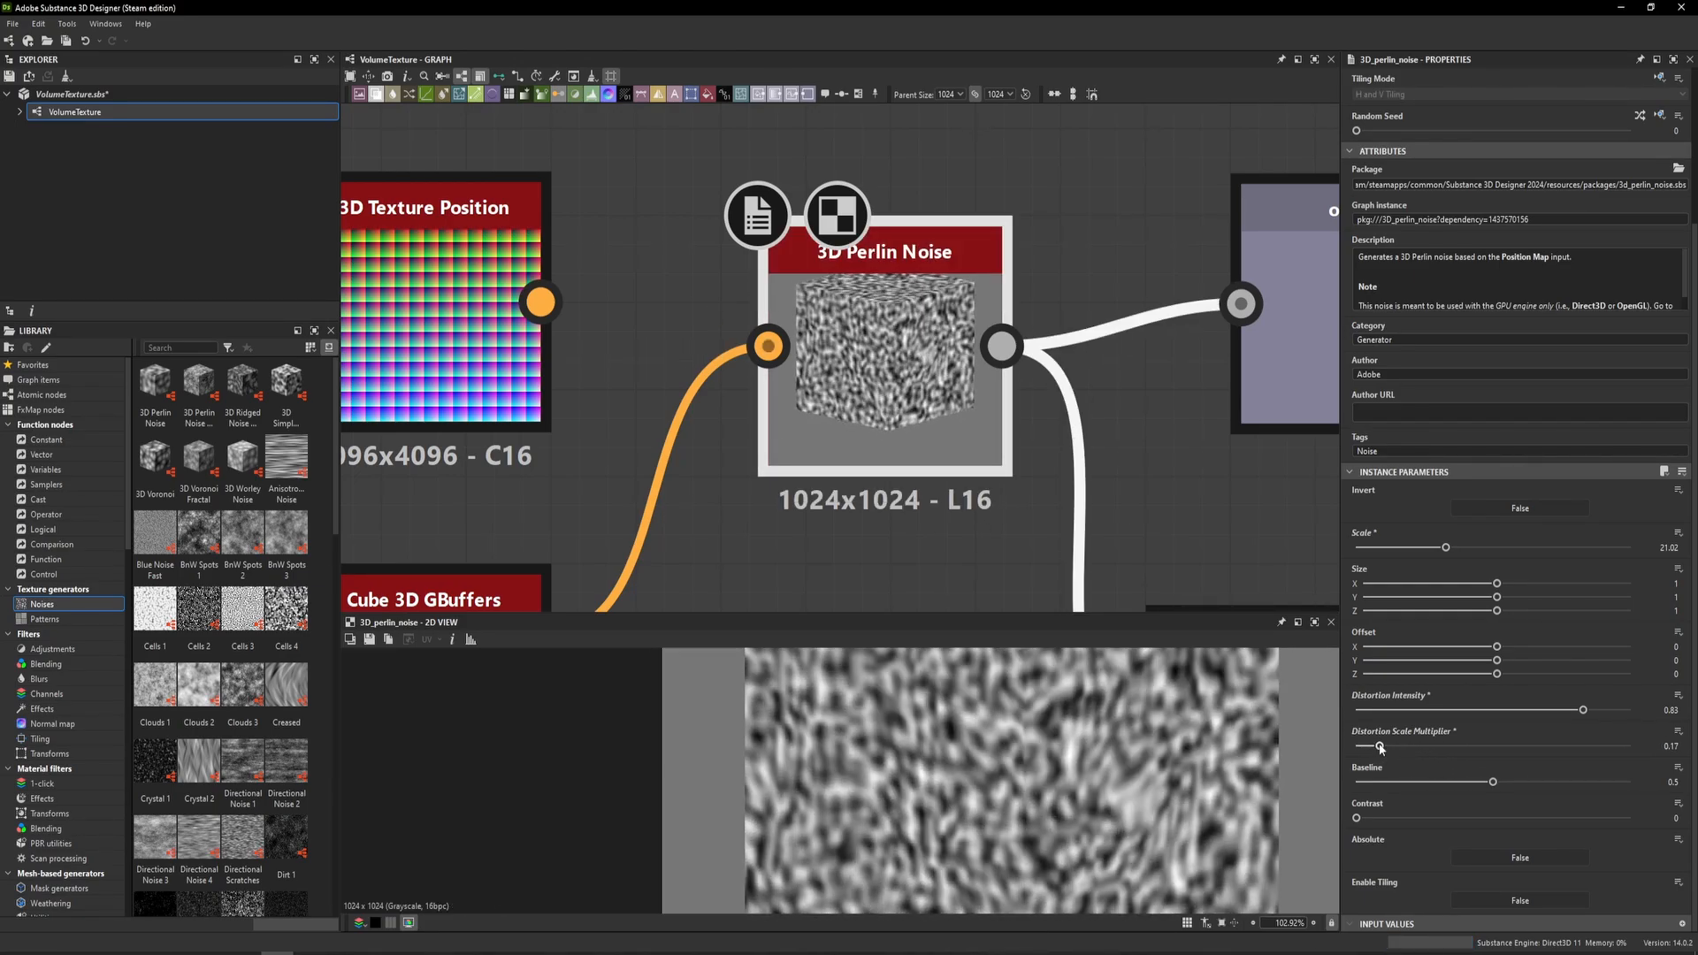
left_click_drag(1375, 744, 1383, 745)
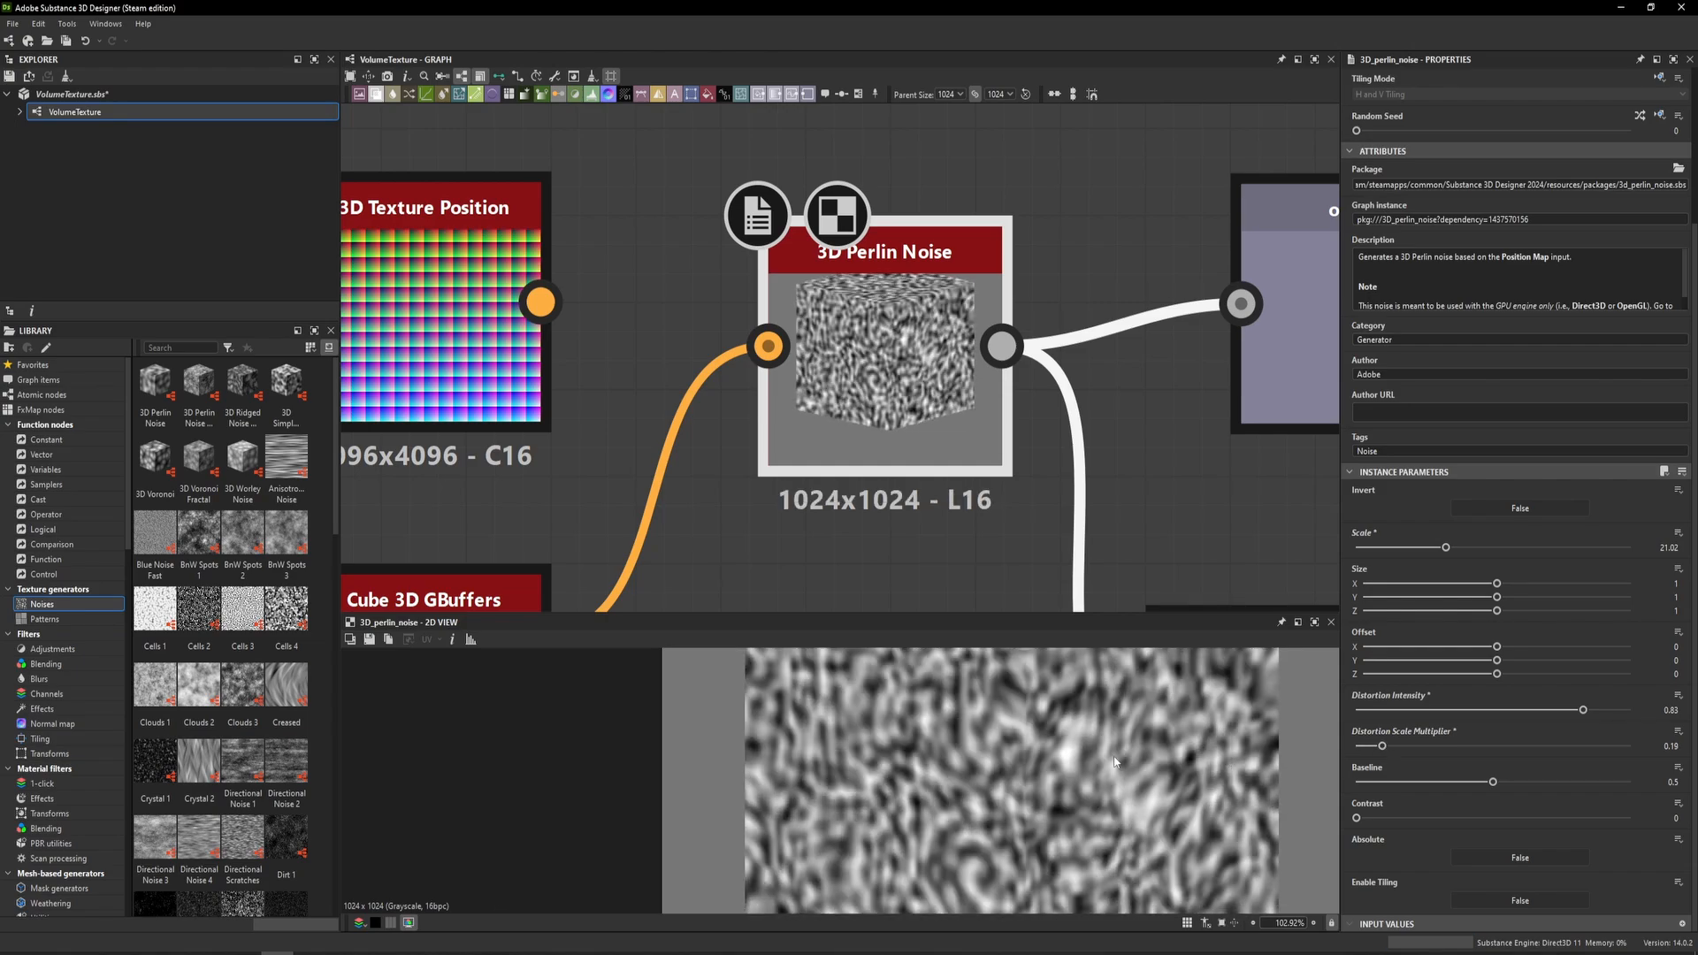
left_click_drag(1381, 745, 1393, 745)
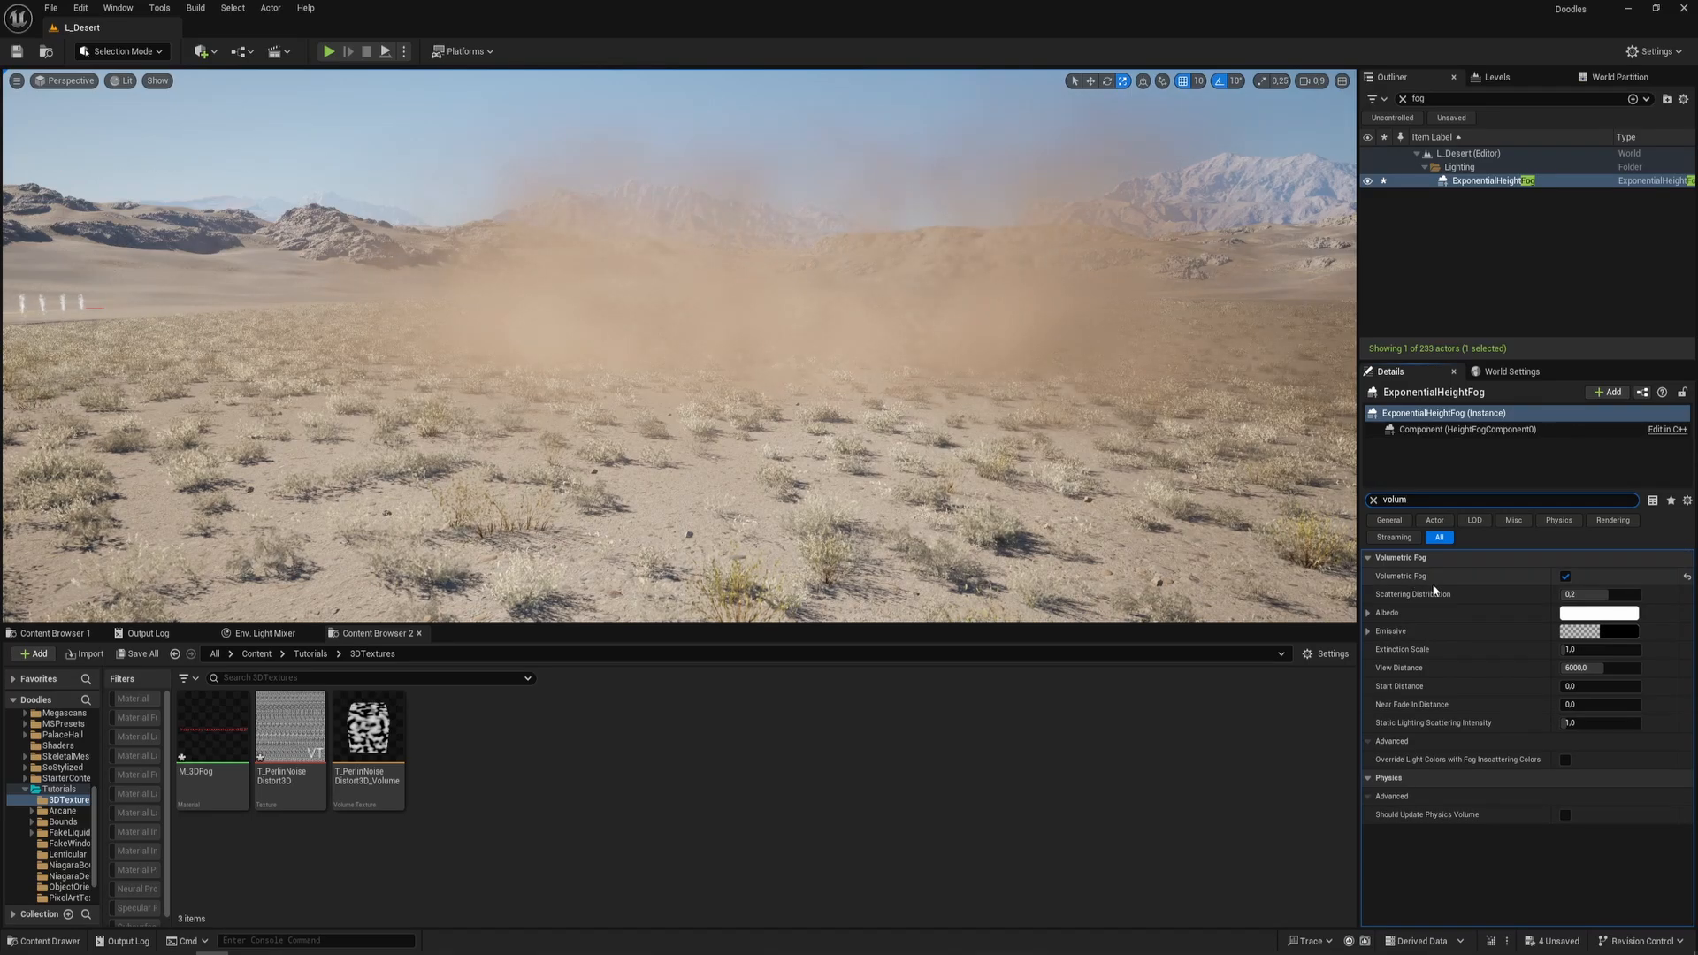
Open M_3DFog from the Content Browser's 3DTextures folder in the Material Editor
double_click(211, 725)
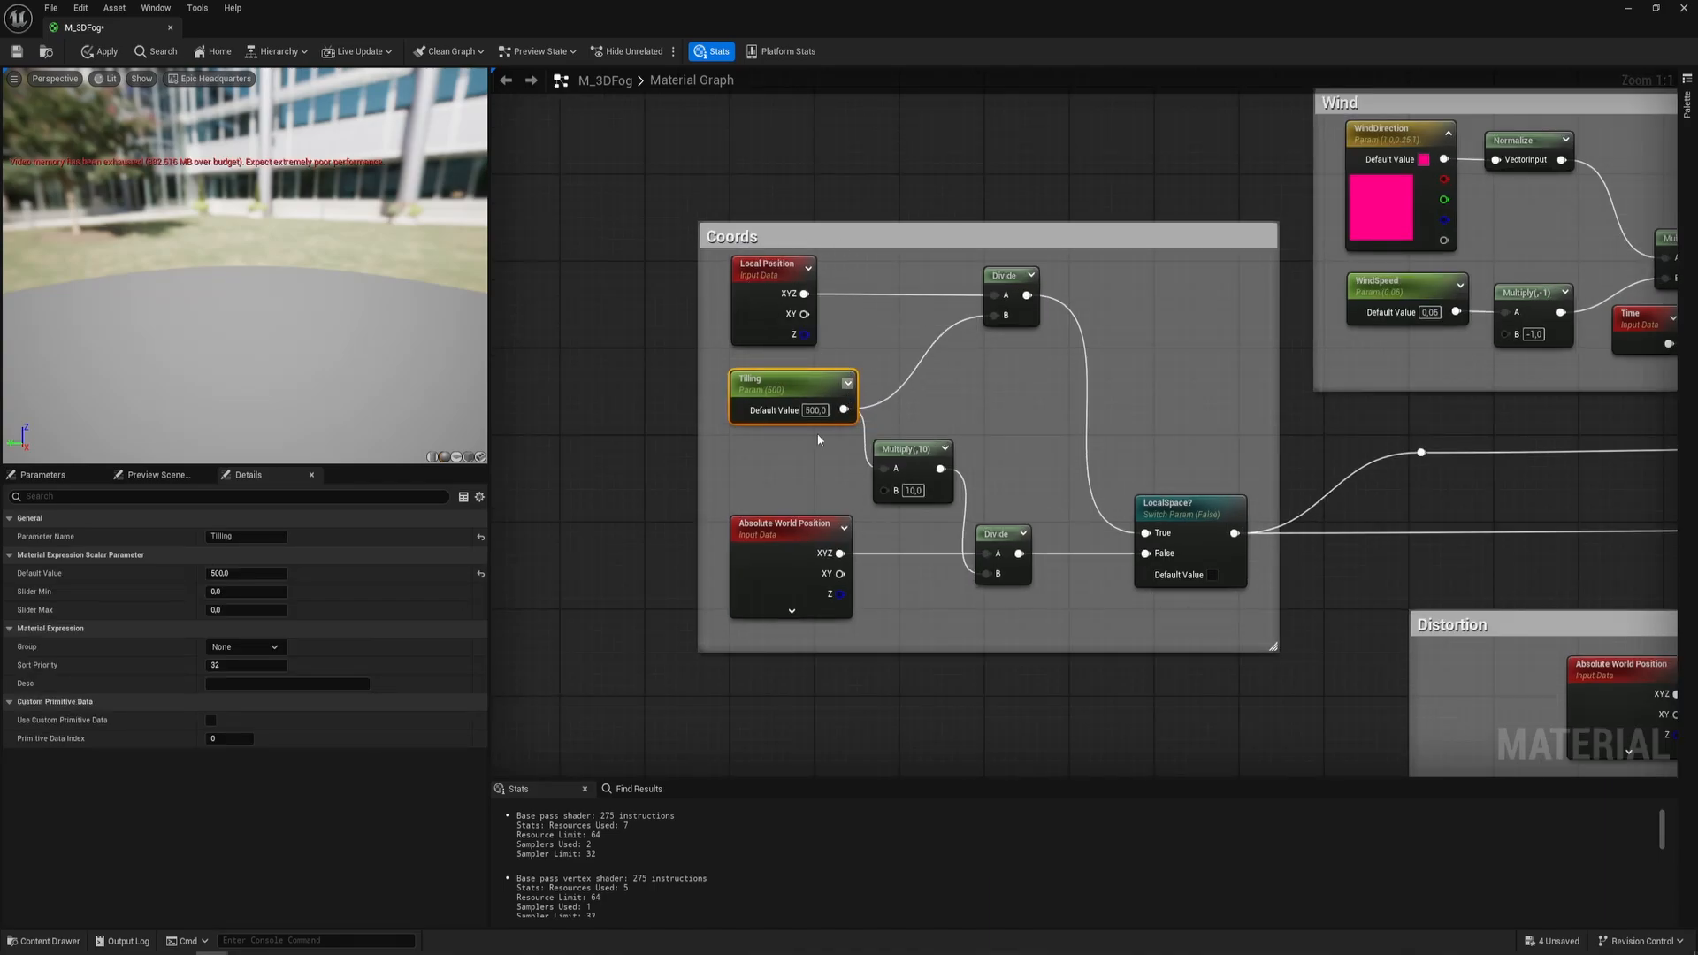
left_click(1014, 531)
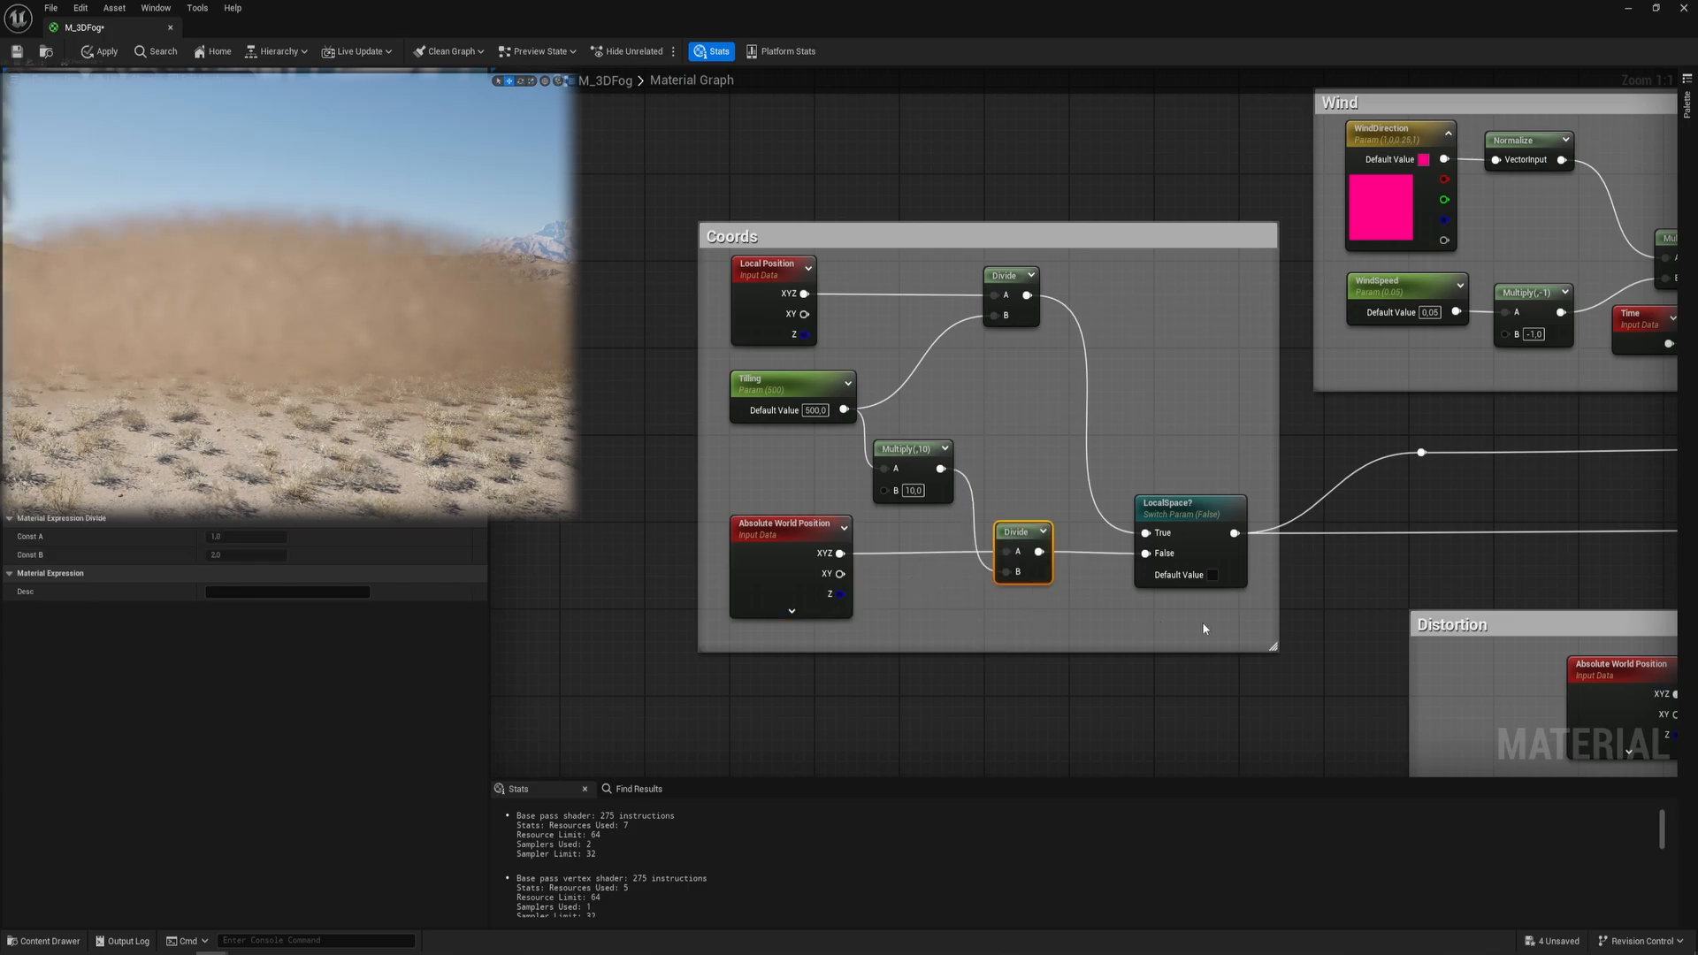